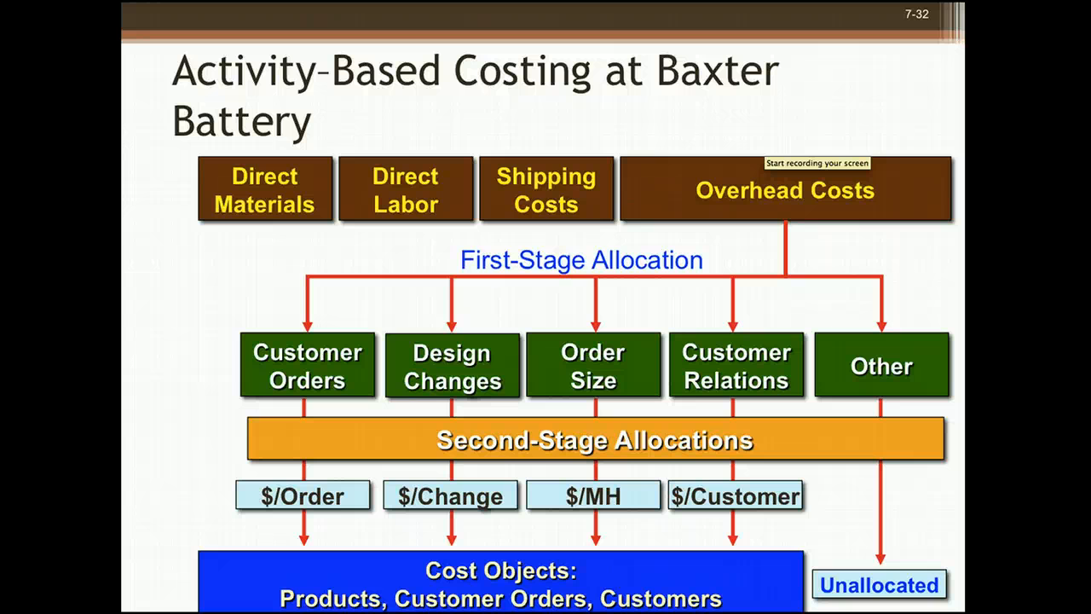
Leave PowerPoint and scroll the Excel sheet below the activity rates for the 1,810,000 overhead
key(escape)
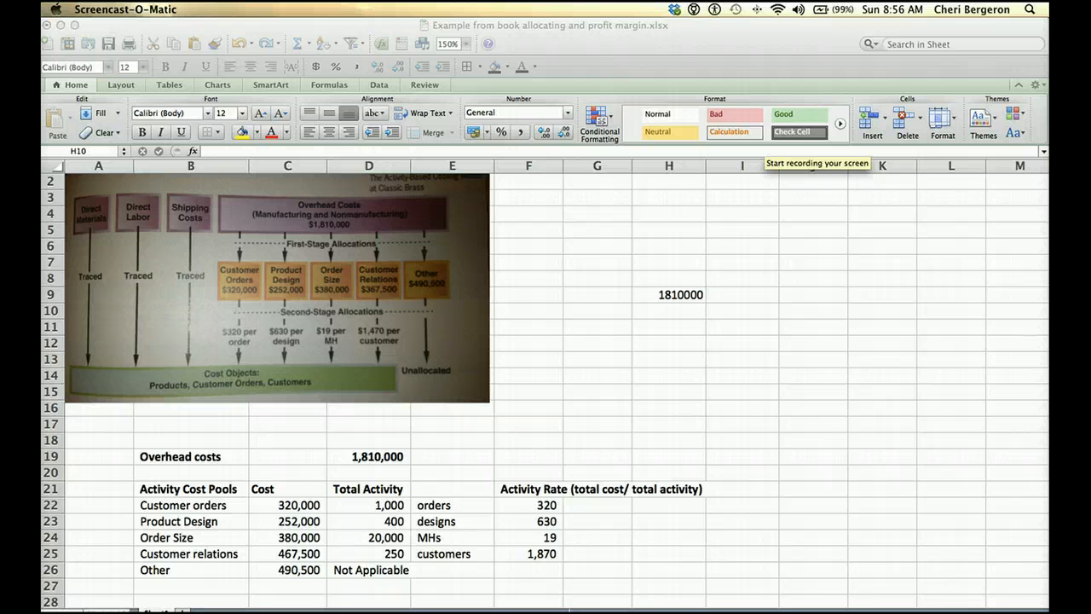
mouse_move(425, 308)
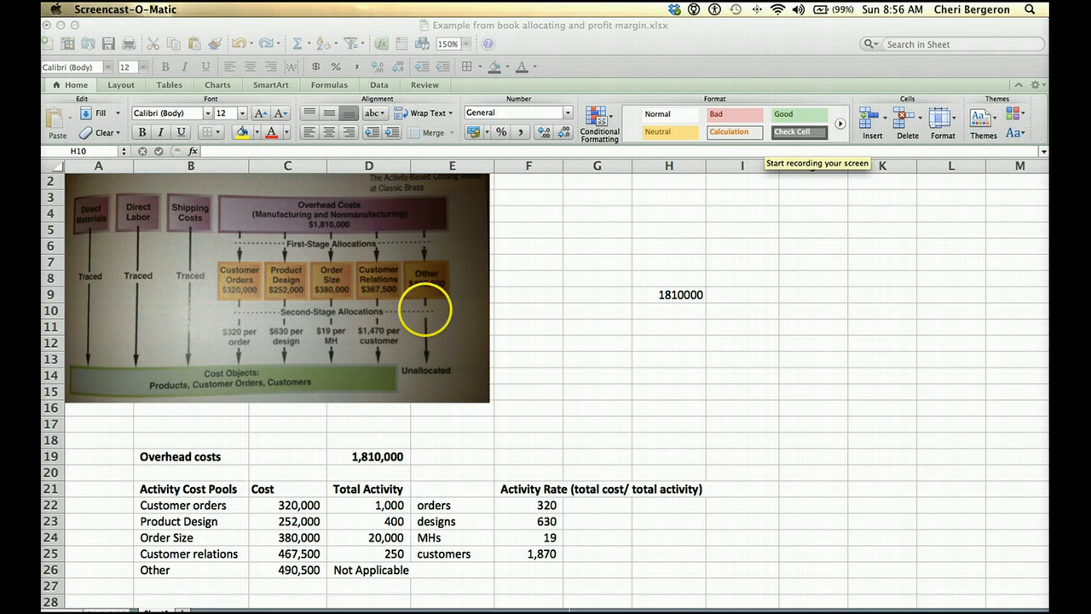
mouse_move(241, 282)
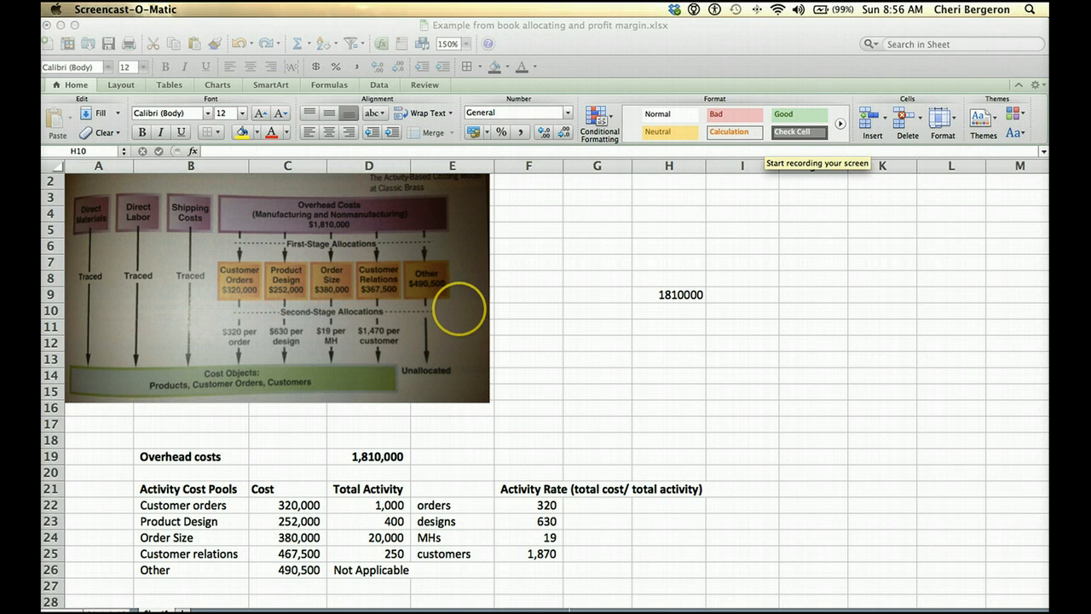
scroll(down, 3)
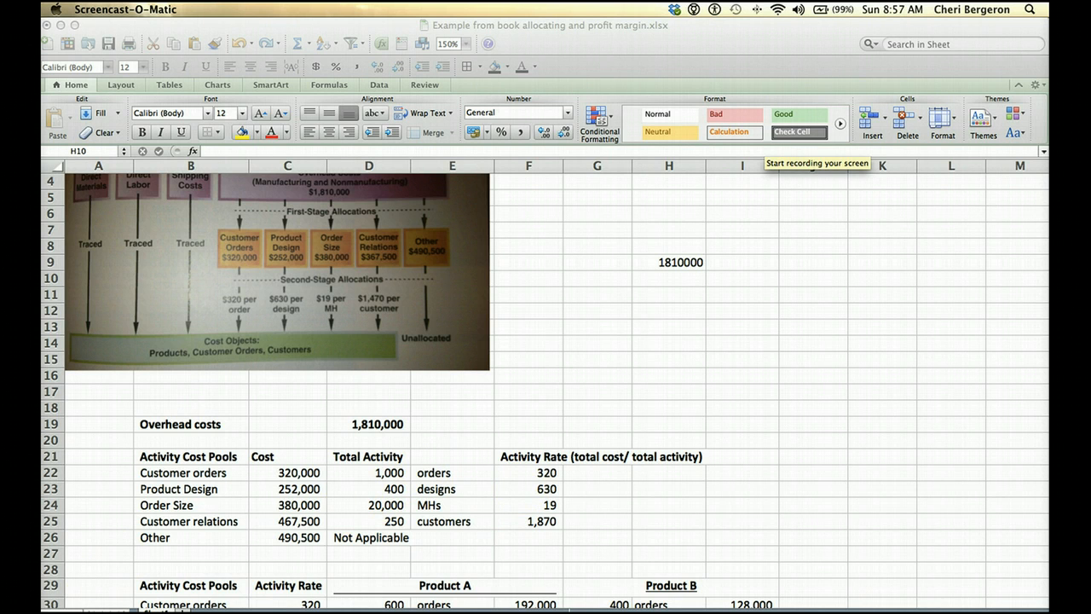
scroll(down, 3)
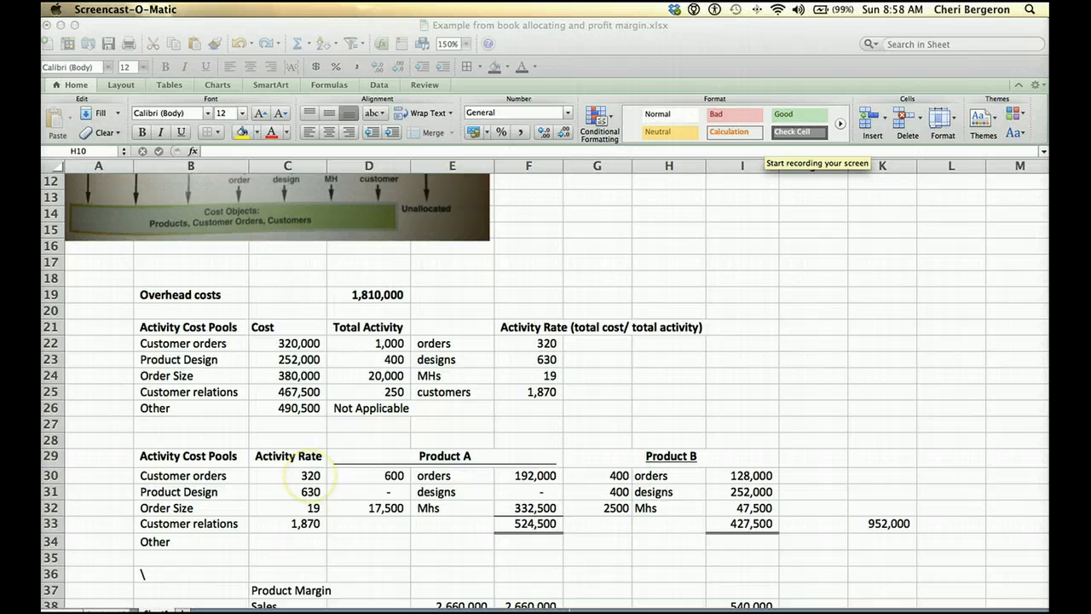
click(368, 475)
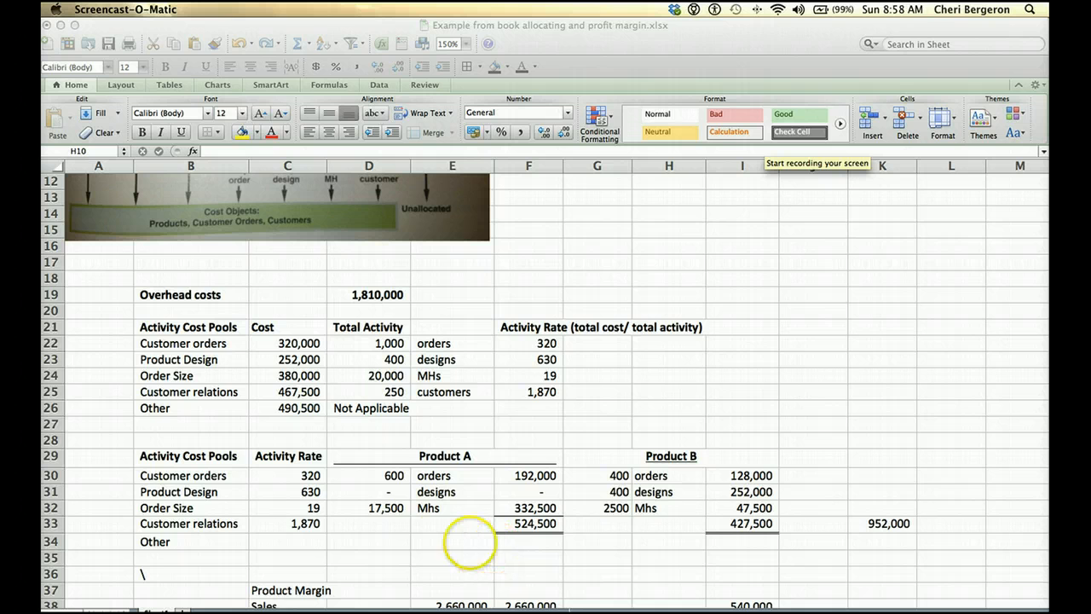
scroll(down, 3)
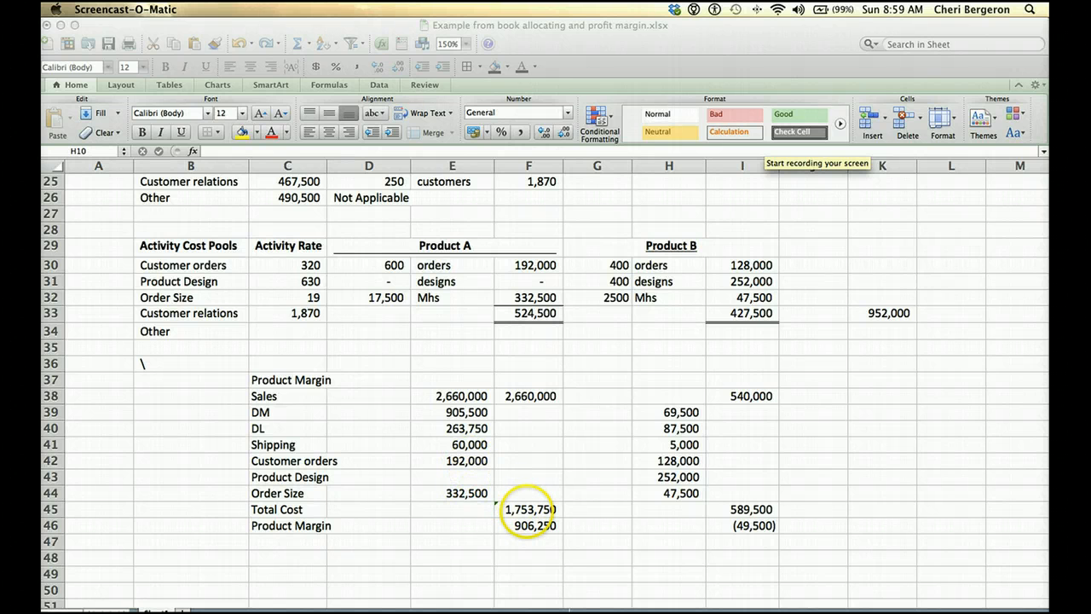
mouse_move(528, 437)
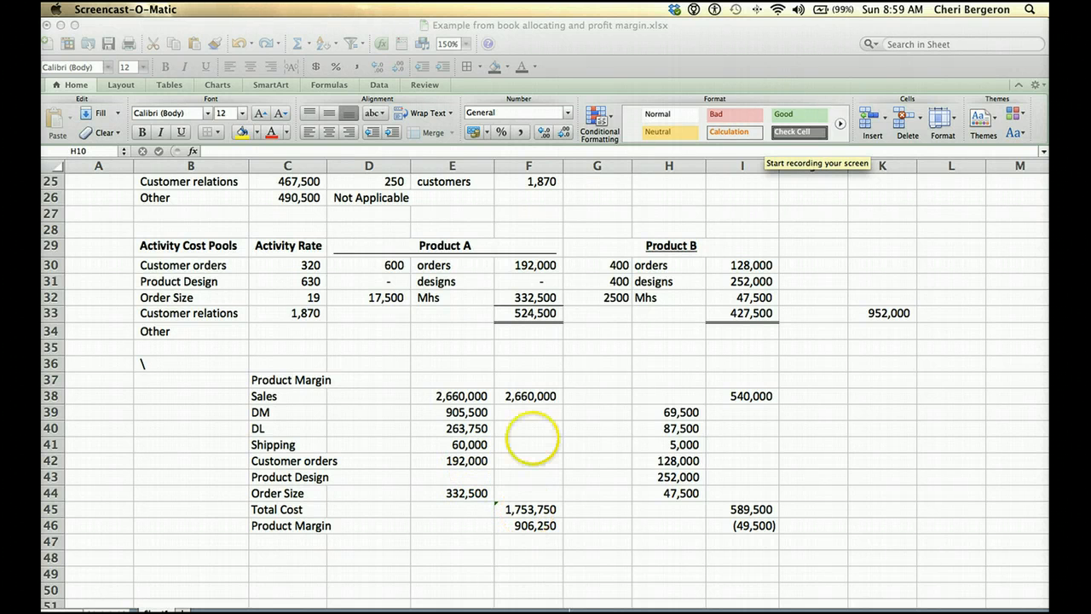